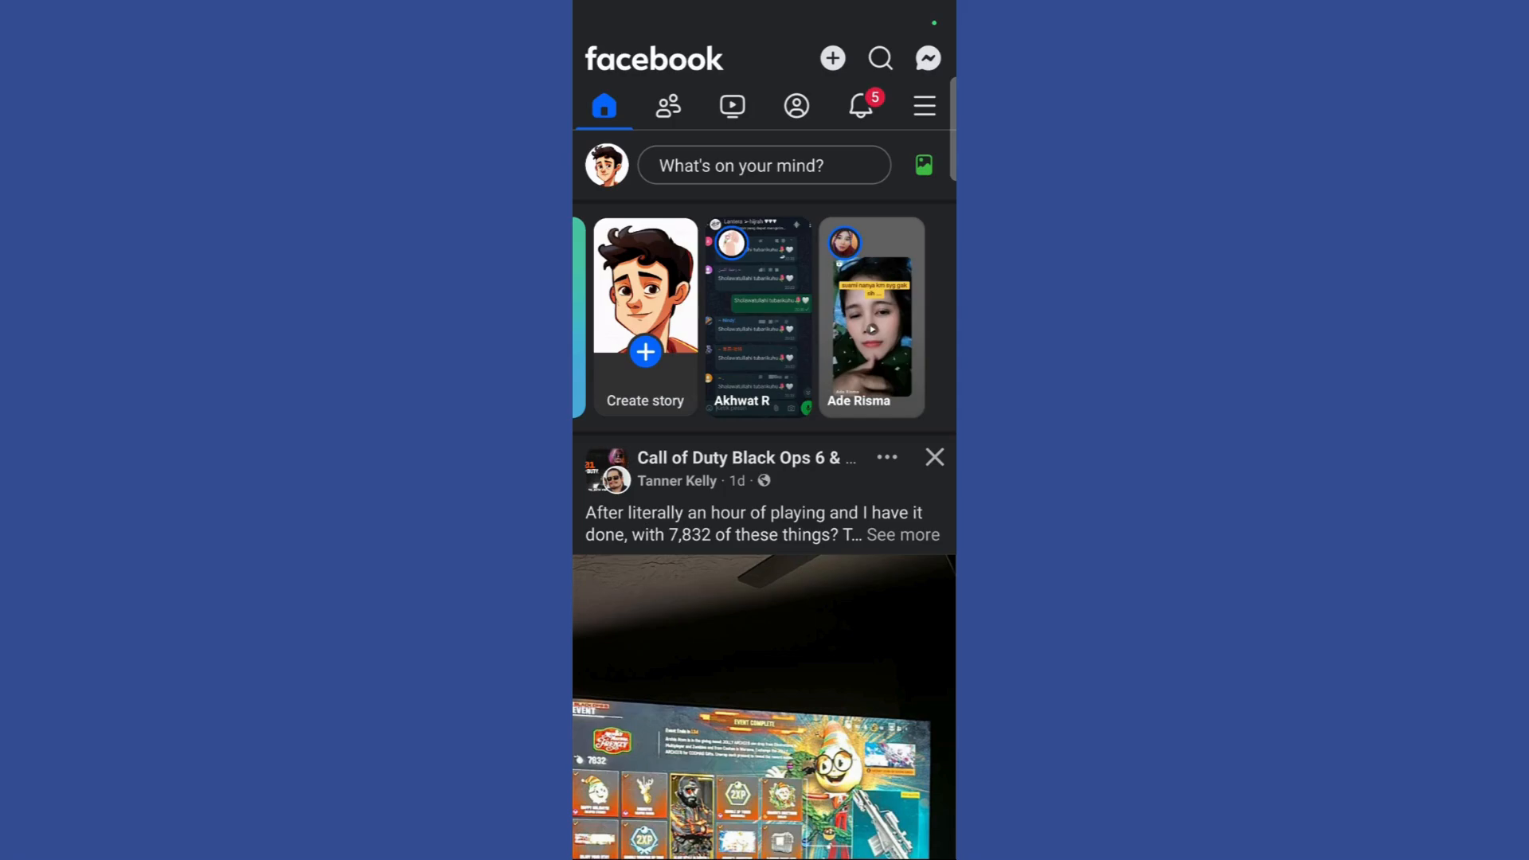
- Open your own profile page from the news feed and scroll down it
click(796, 105)
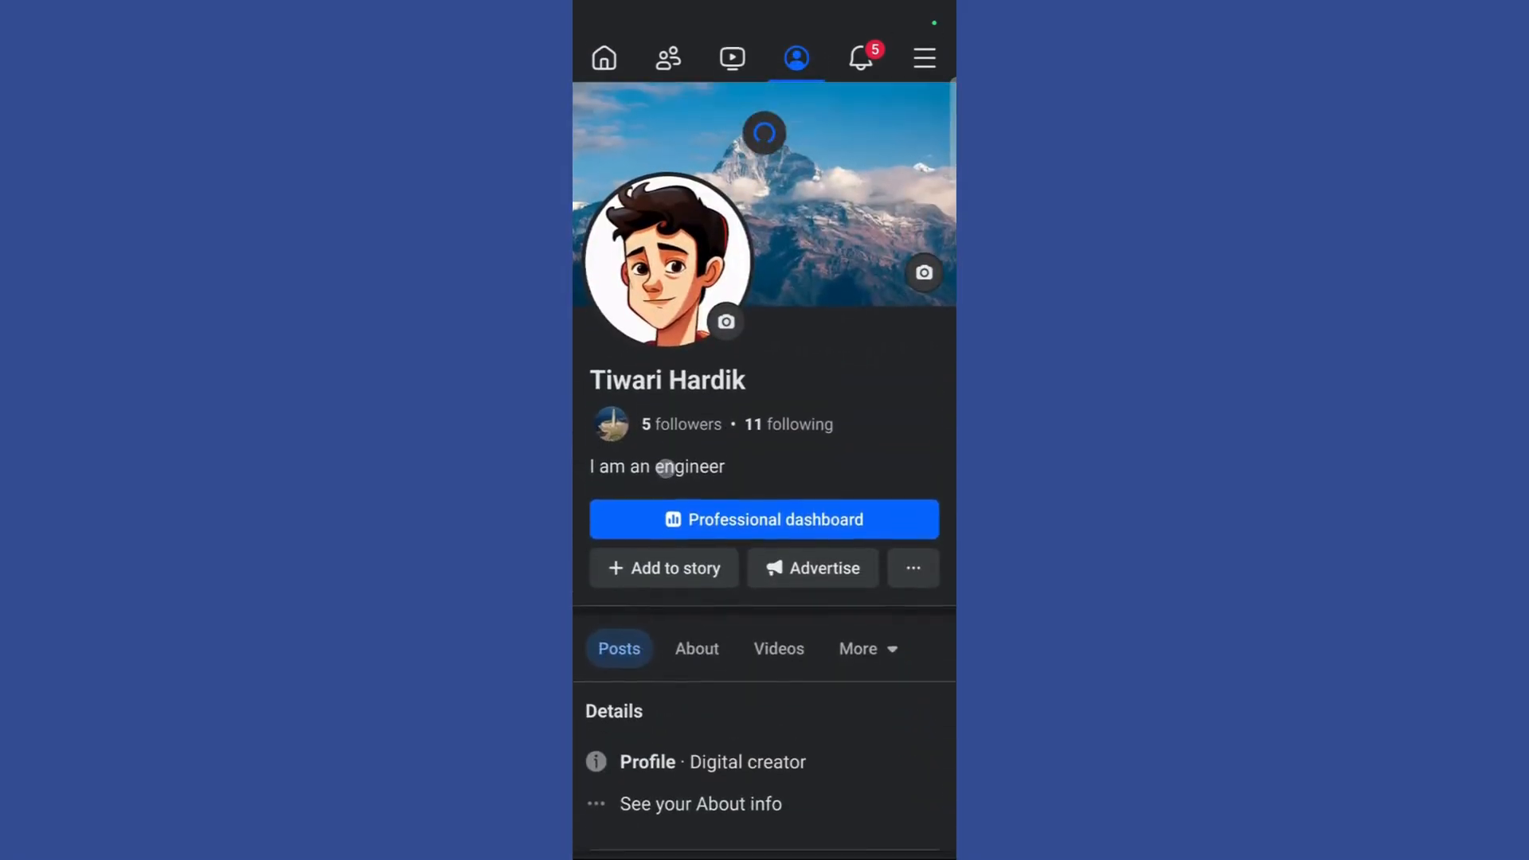
click(912, 568)
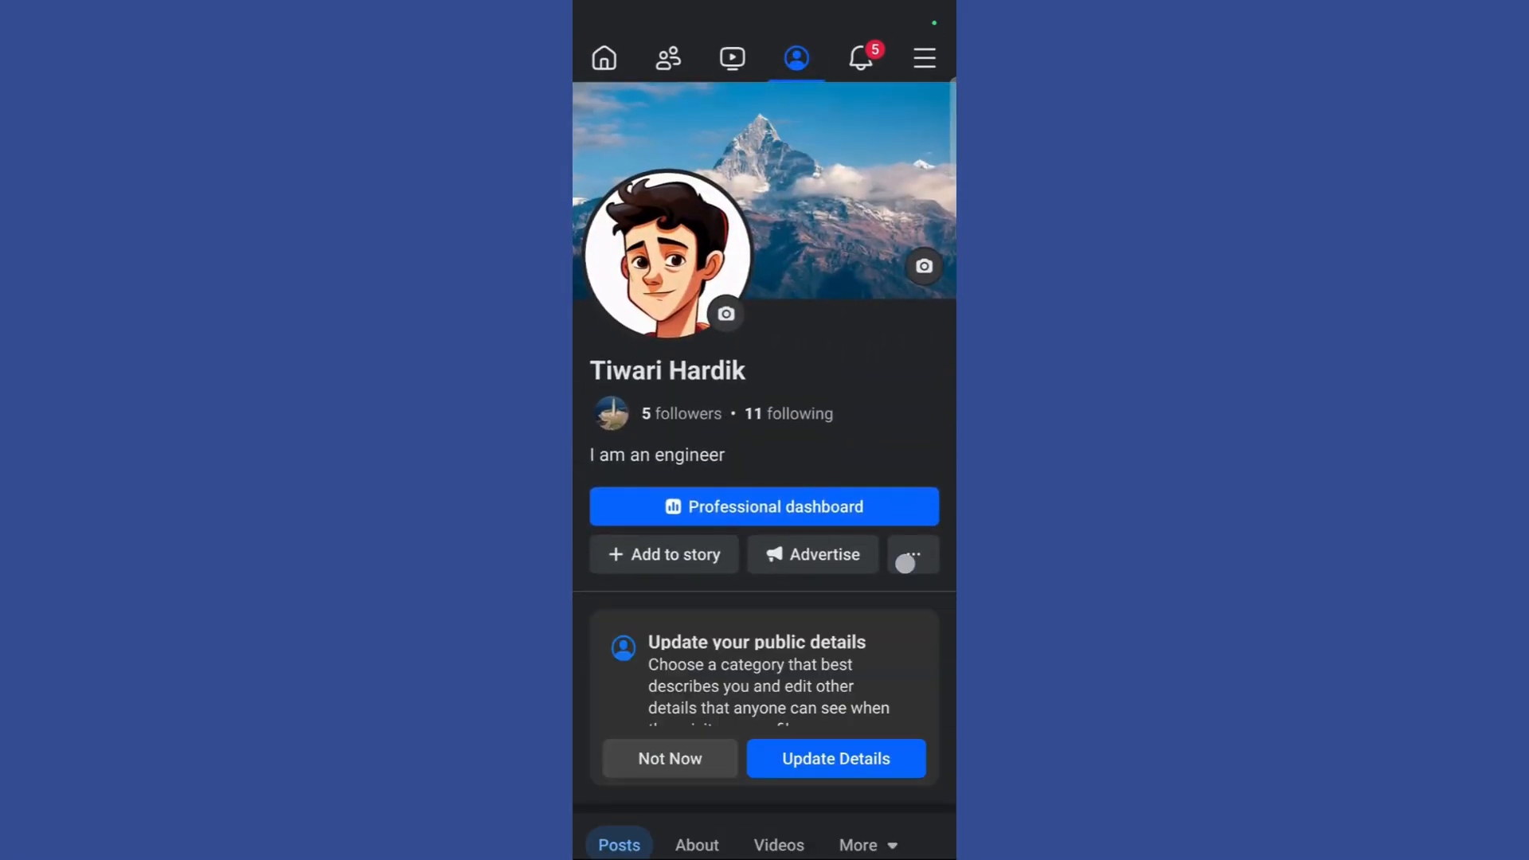
scroll(down, 3)
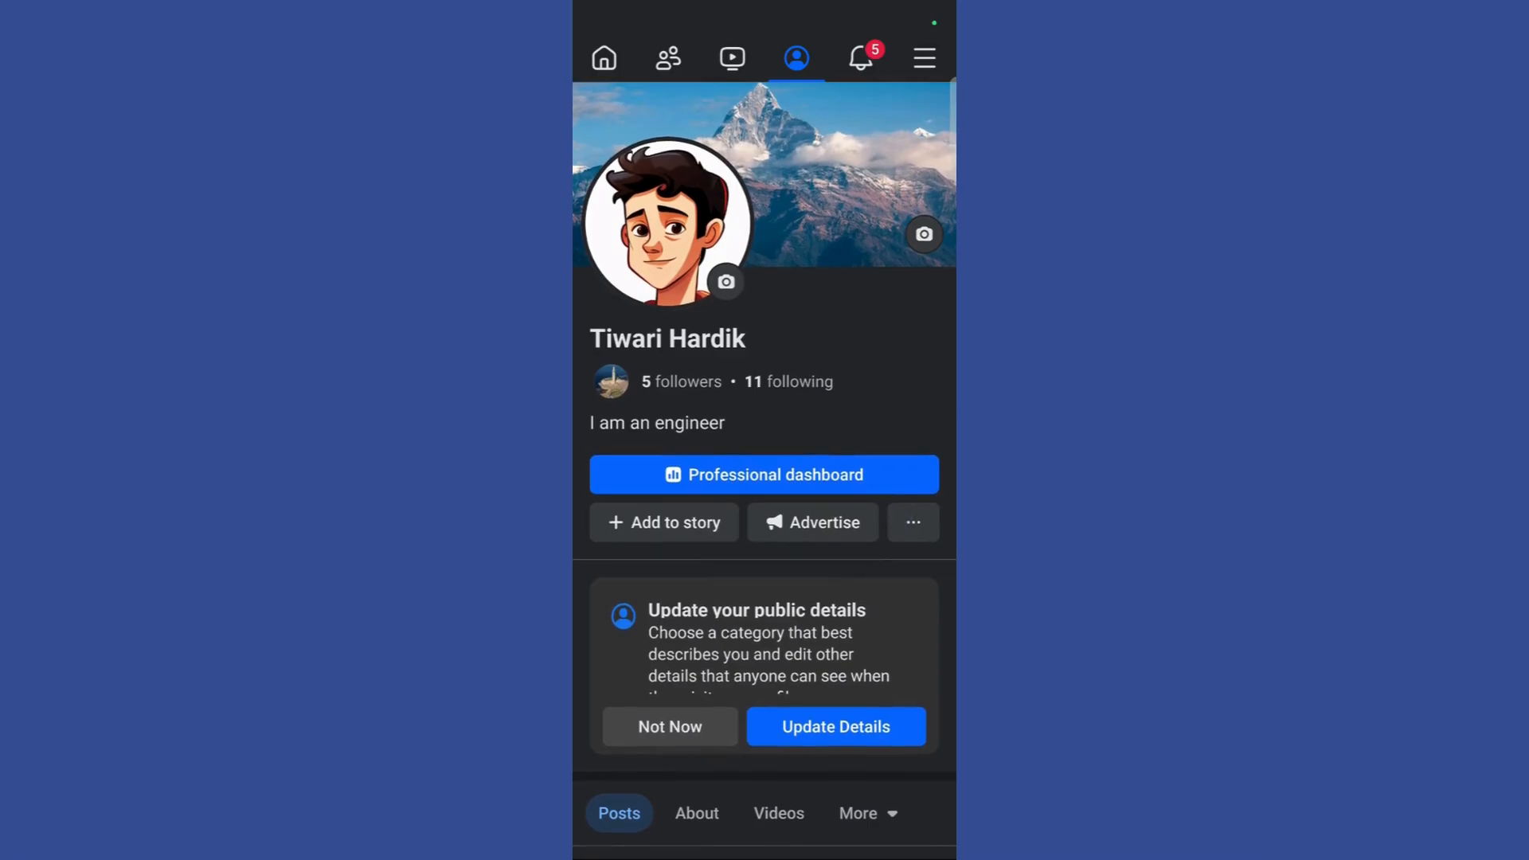
- Open the profile's '...' settings menu, scroll, and choose turning off professional mode
click(911, 522)
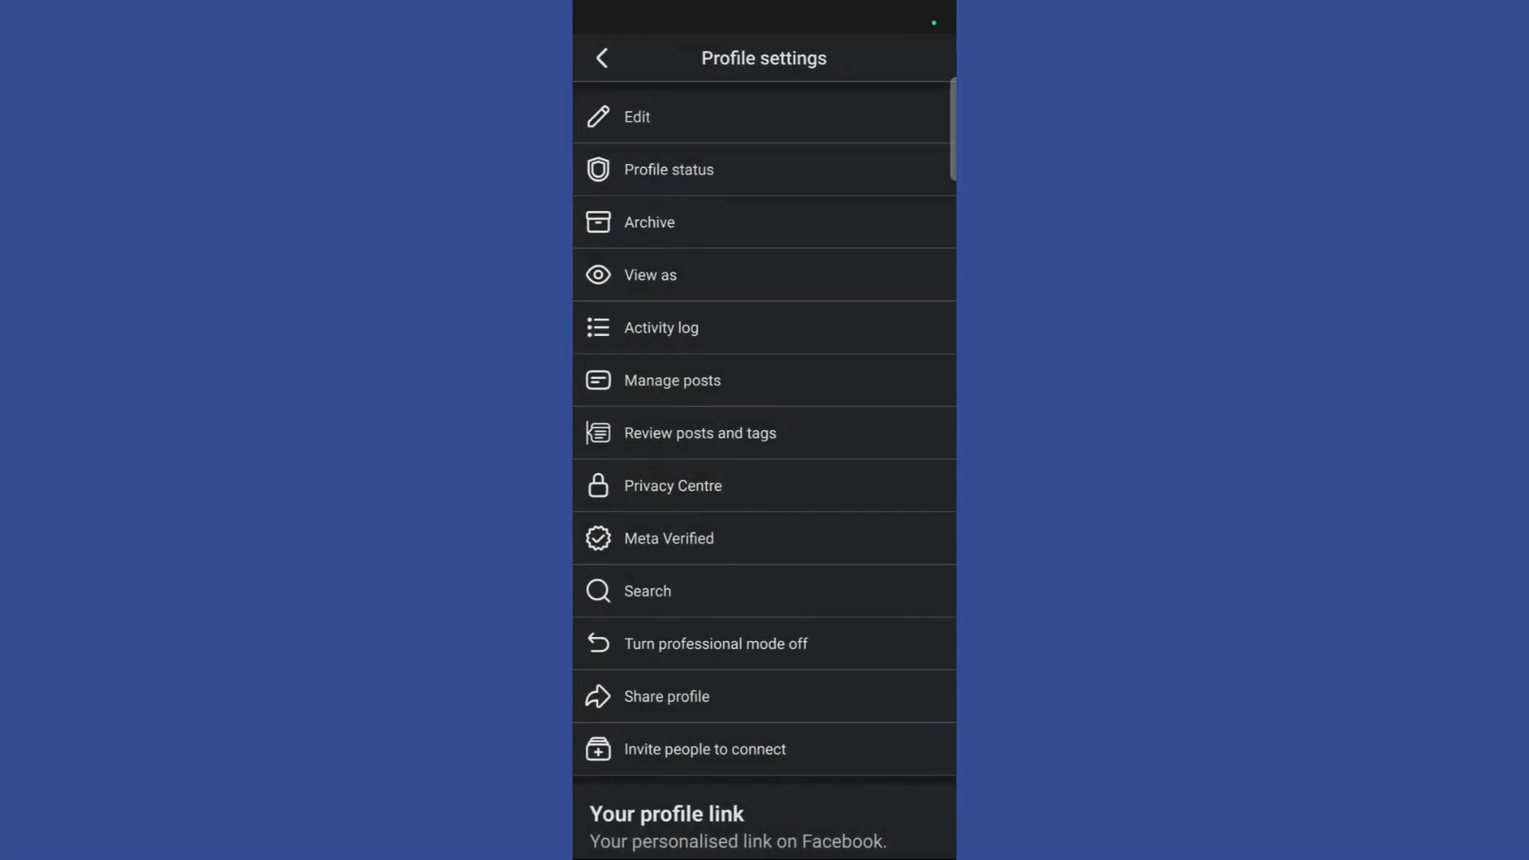
scroll(down, 3)
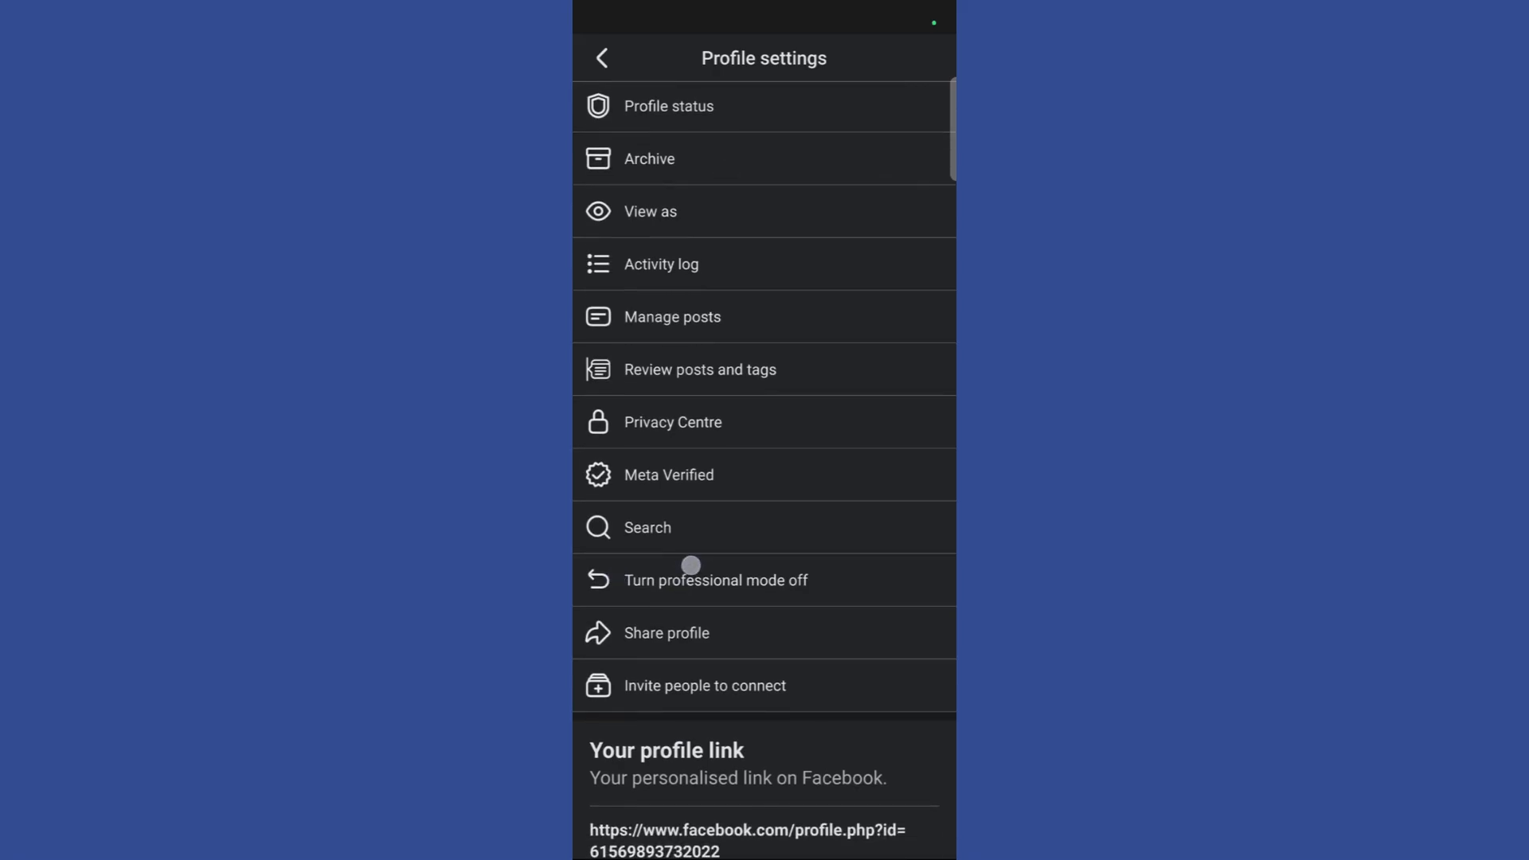
click(716, 579)
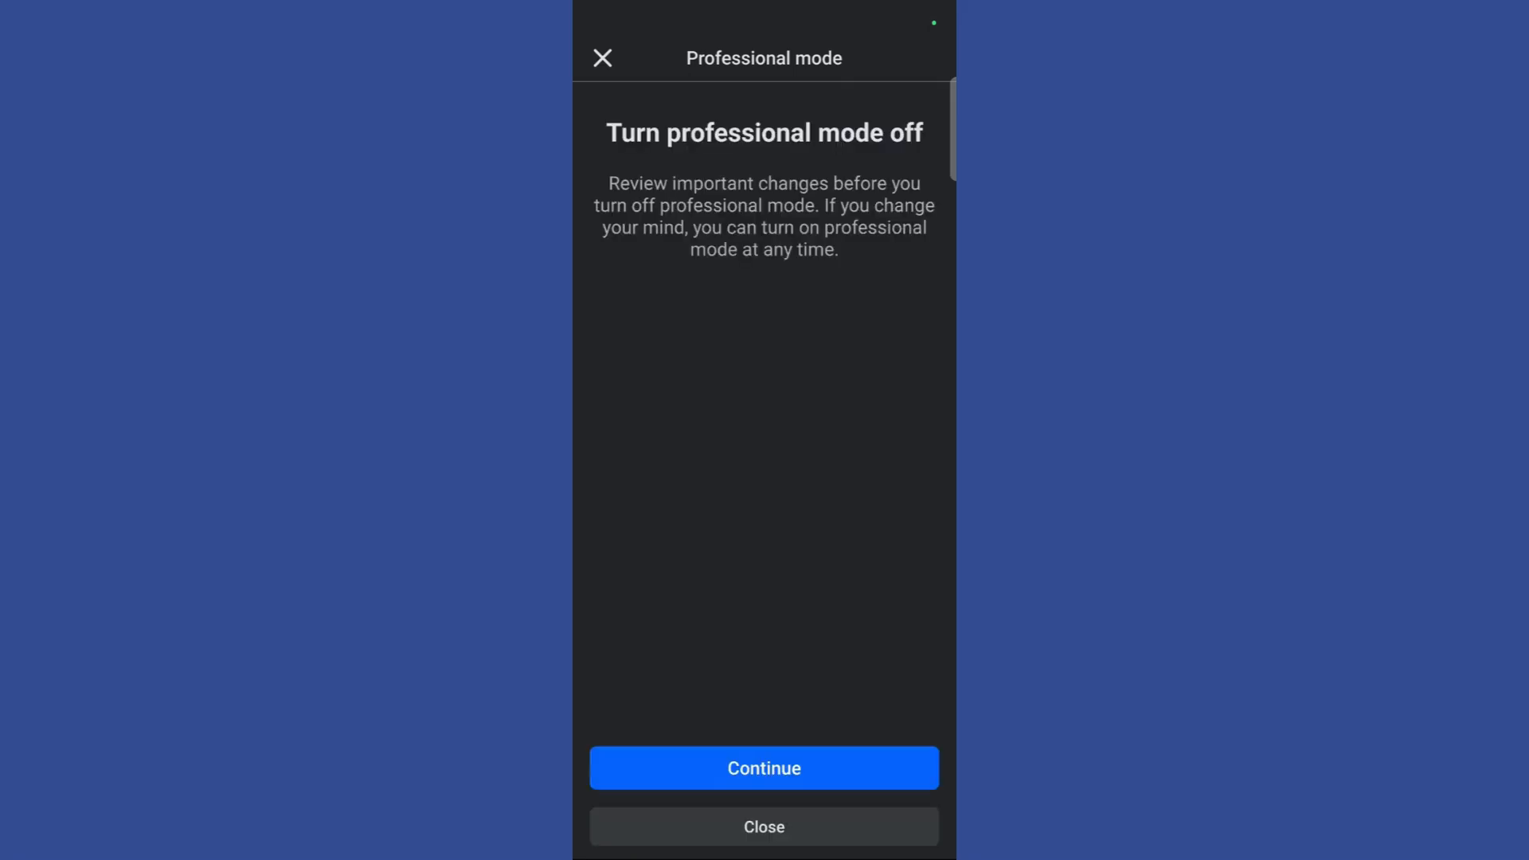
- Continue past the overview, review the listed changes, and confirm Turn Off
click(763, 768)
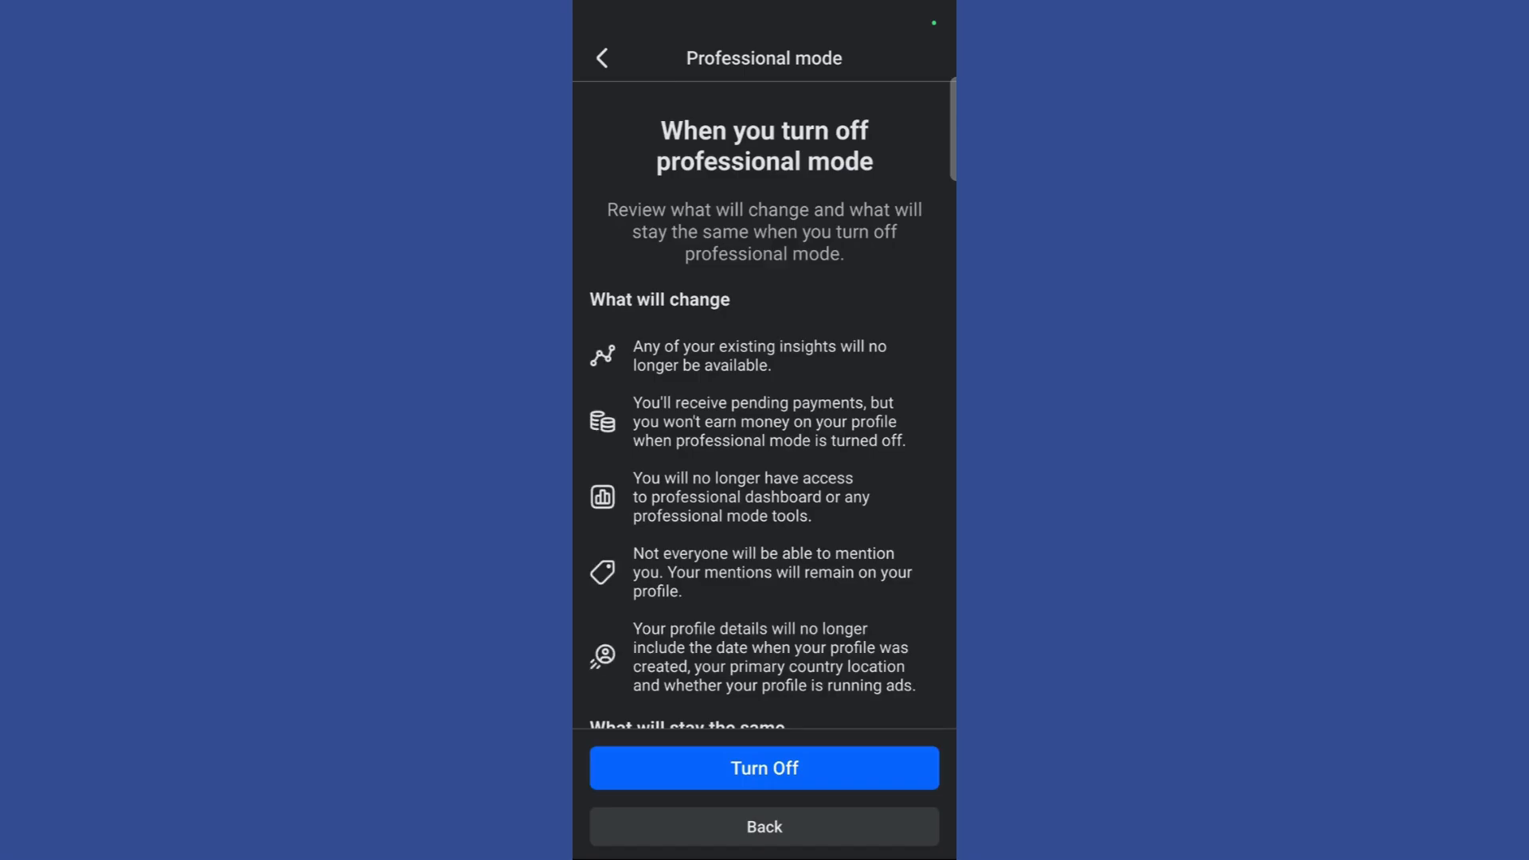
scroll(down, 3)
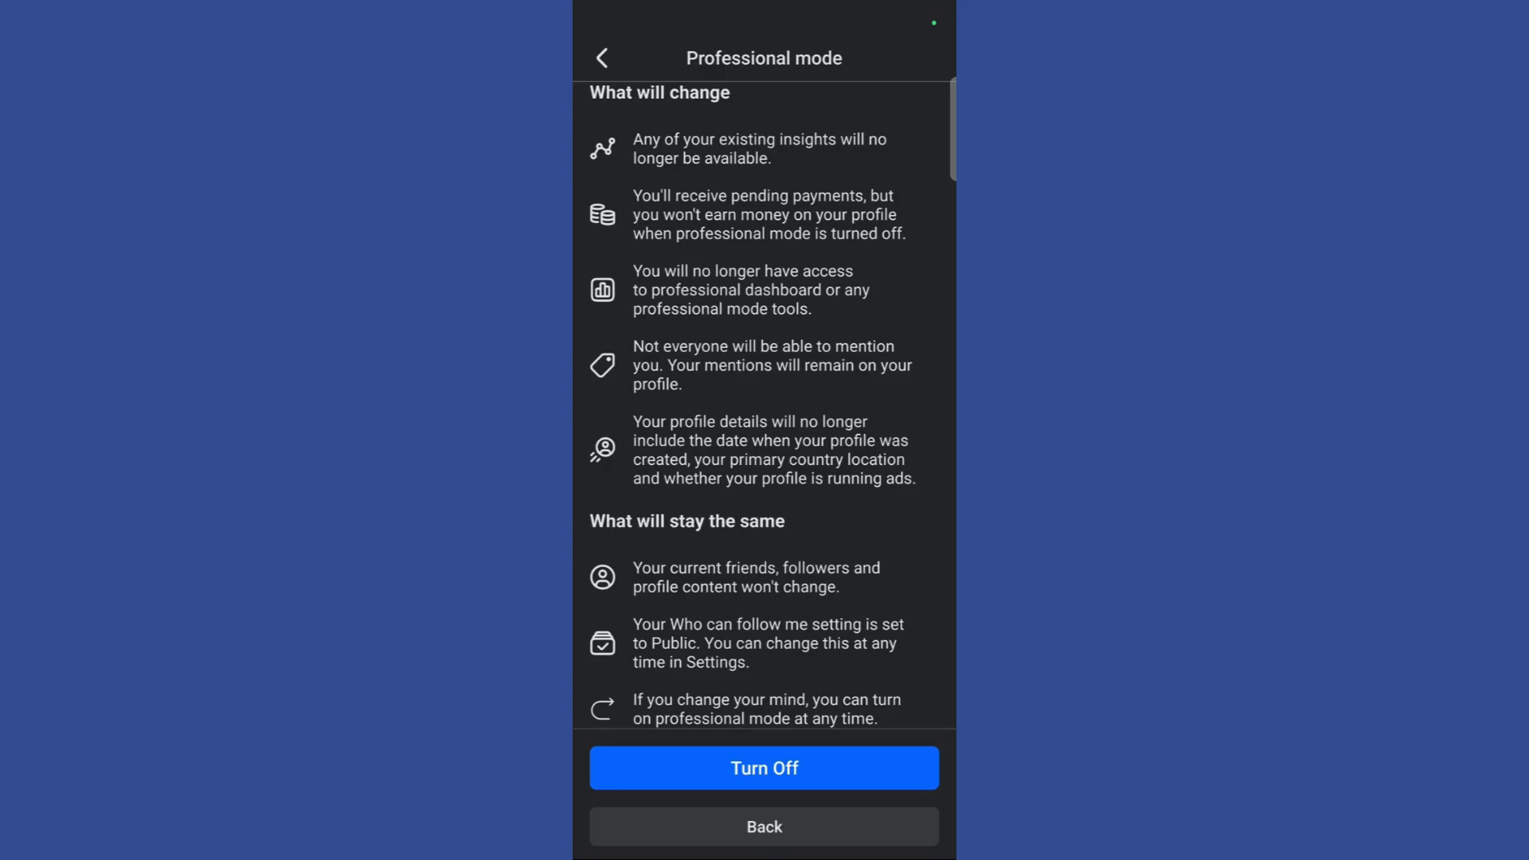
click(764, 768)
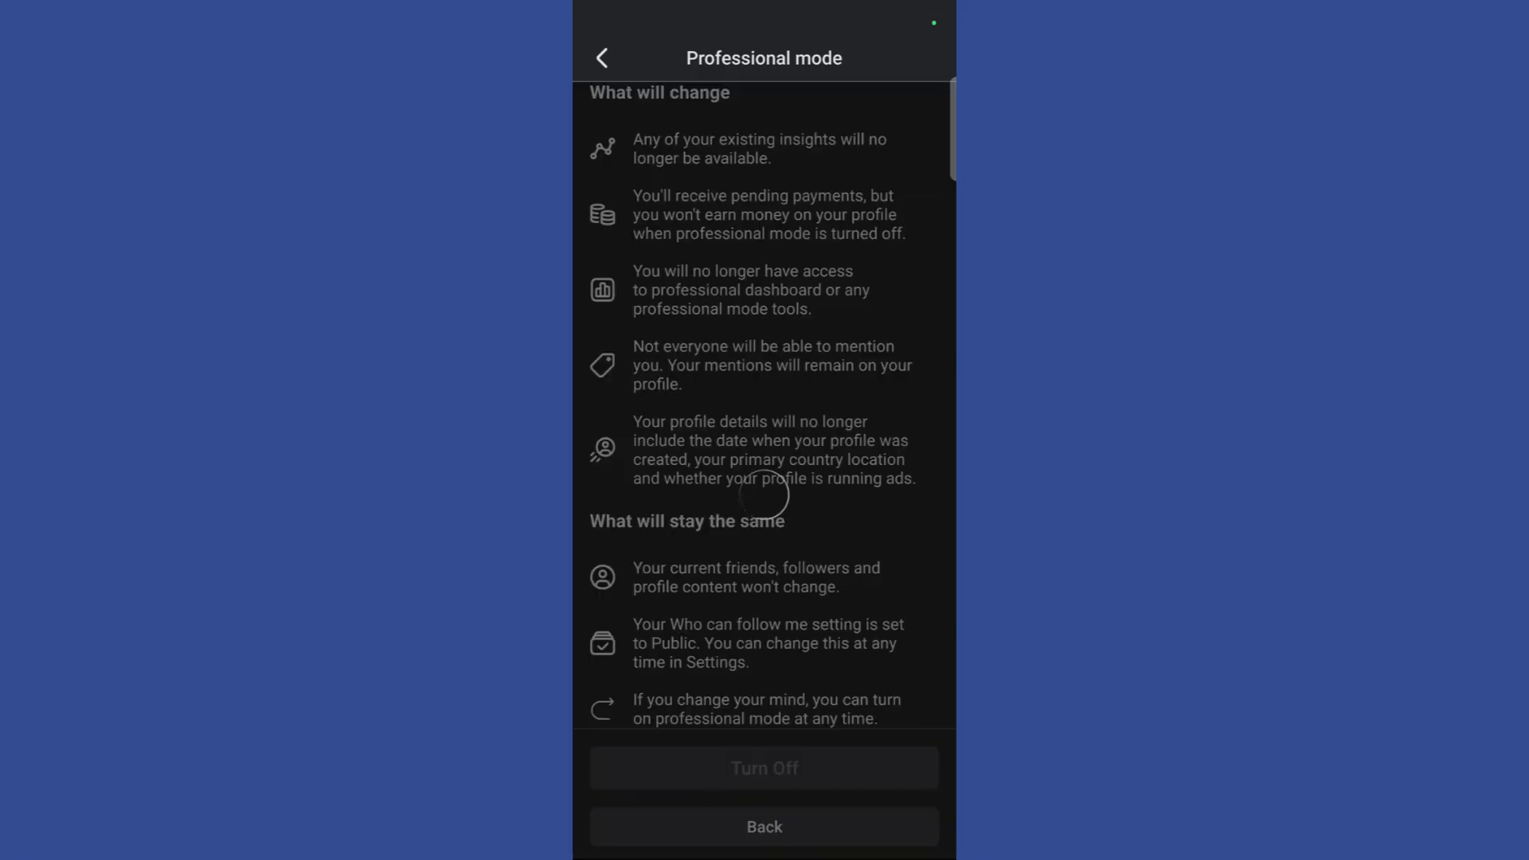
click(764, 767)
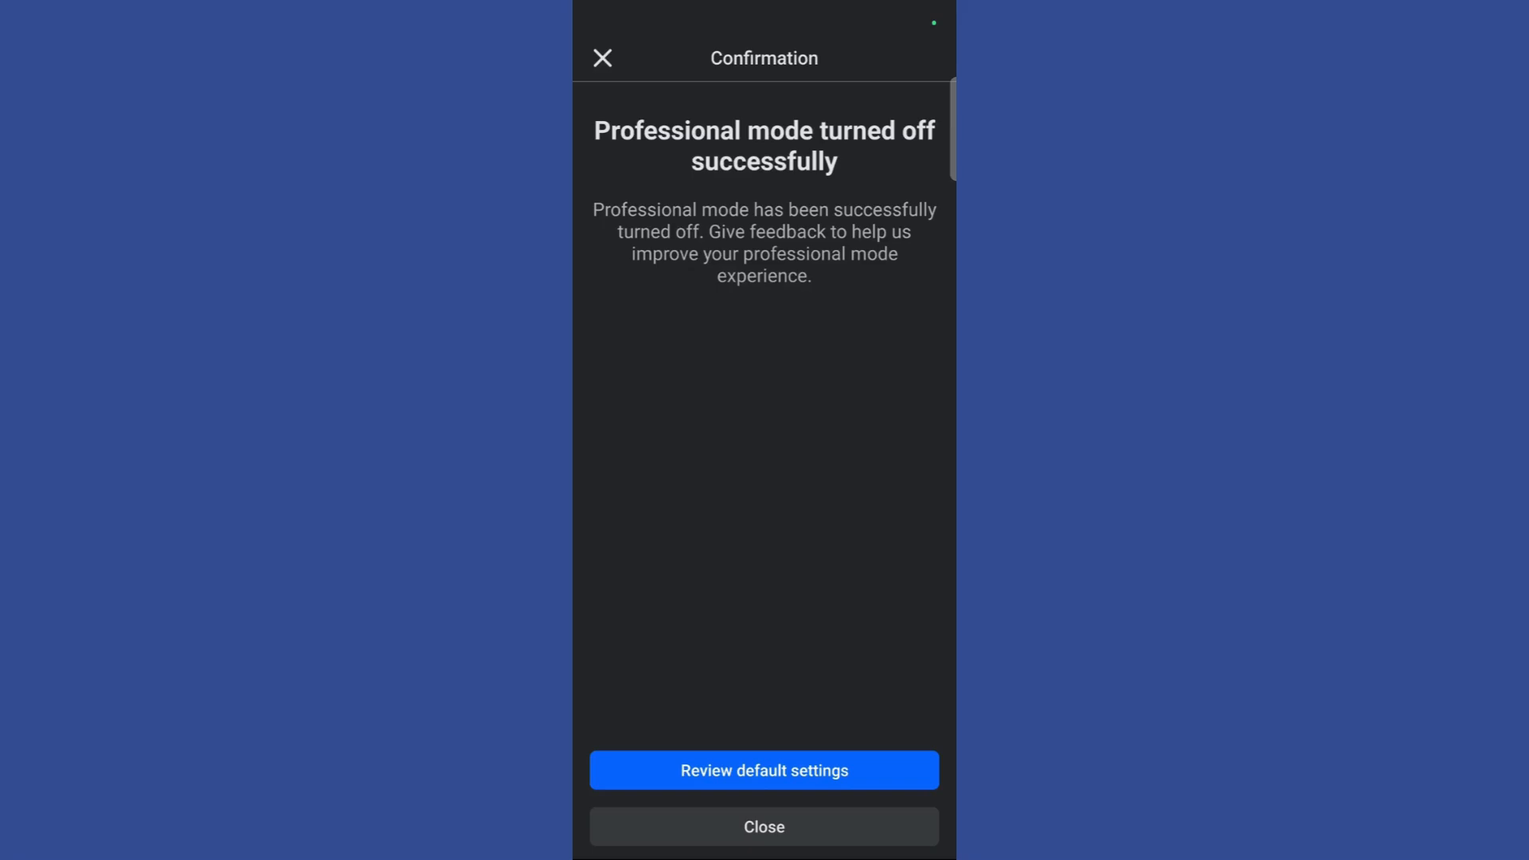
- Close the professional-mode-off confirmation screen
click(763, 826)
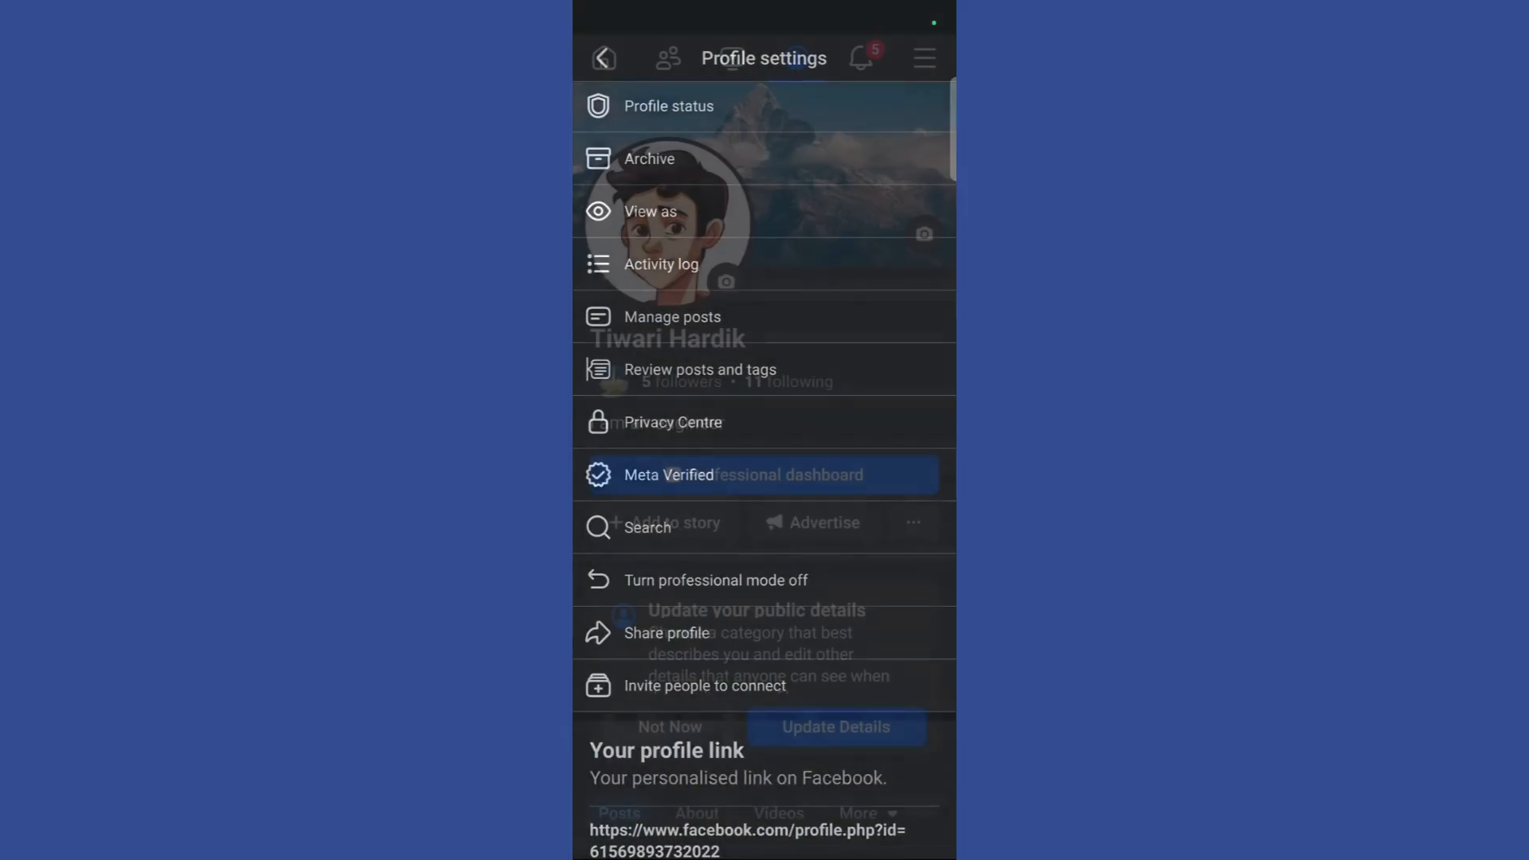